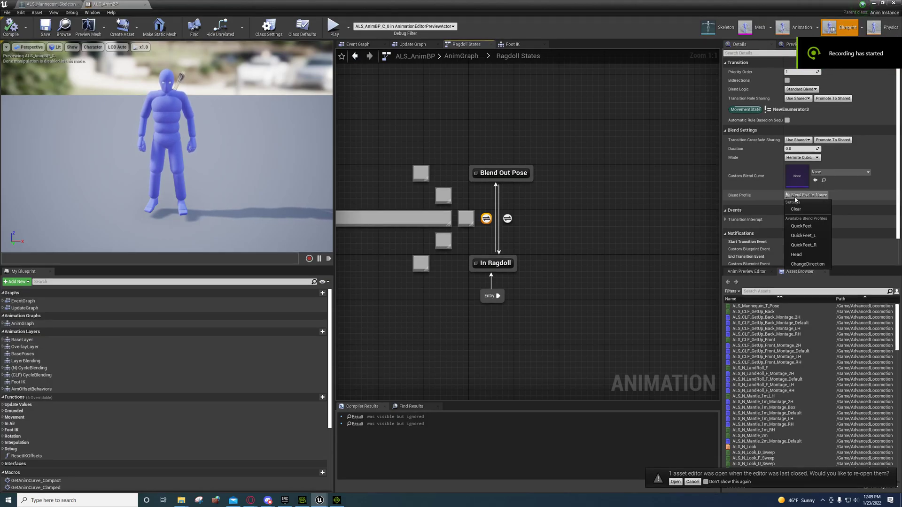
{"action": "mouse_move", "coordinate": [766, 208]}
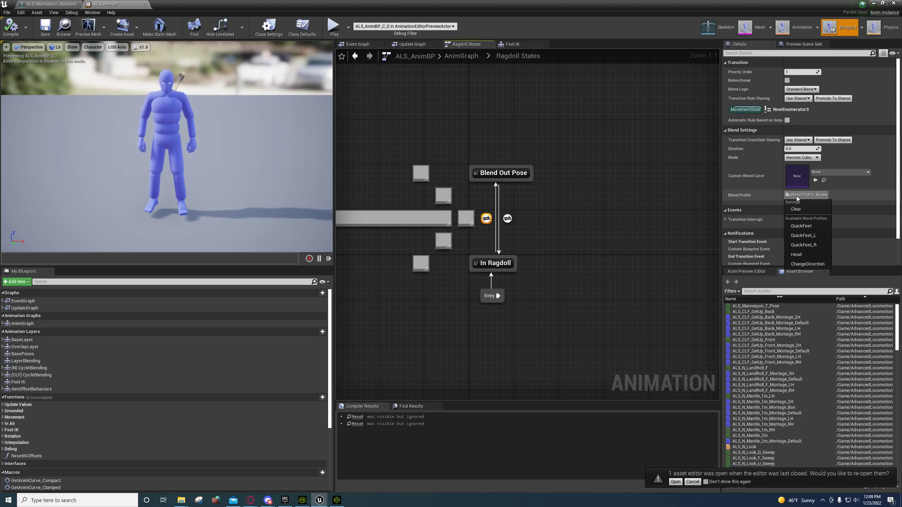
{"action": "mouse_move", "coordinate": [796, 188]}
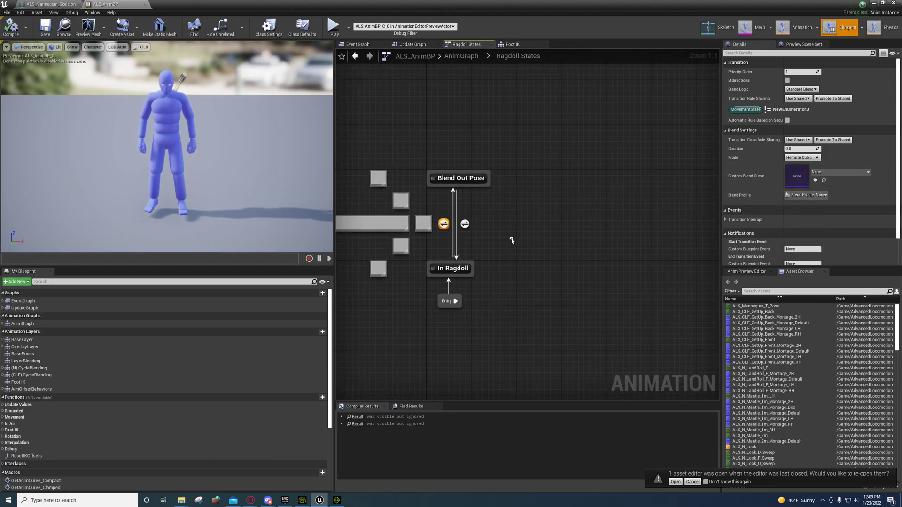
{"action": "mouse_move", "coordinate": [442, 223]}
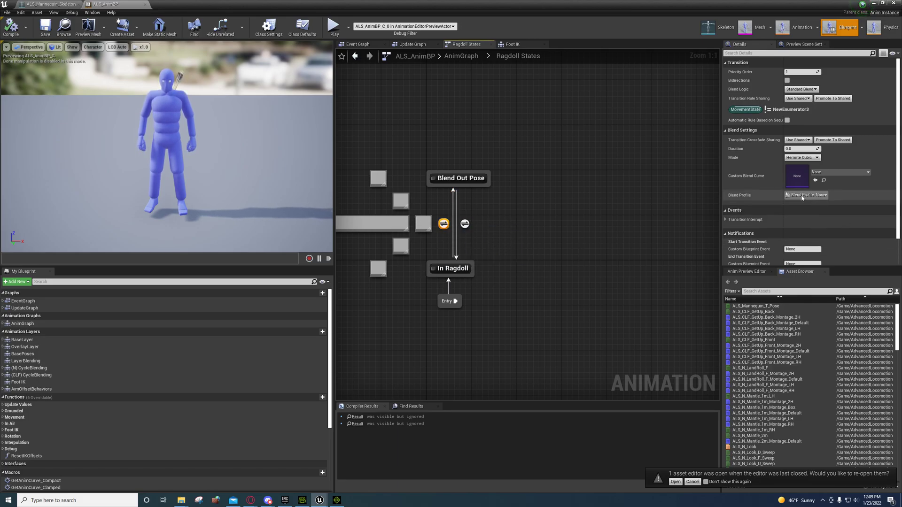
Step: Select the QuickFeet blend profile in the skeleton editor to show per-bone scale values
{"action": "left_click", "coordinate": [805, 195]}
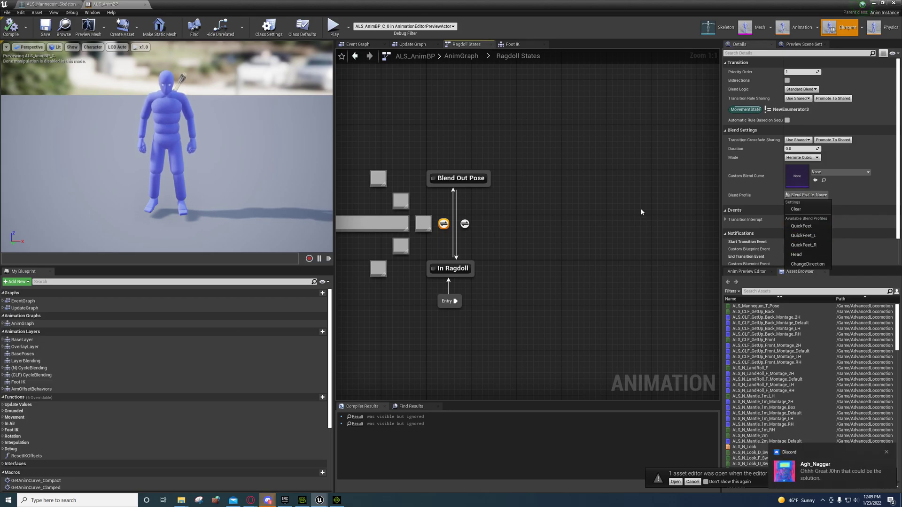
{"action": "mouse_move", "coordinate": [664, 212]}
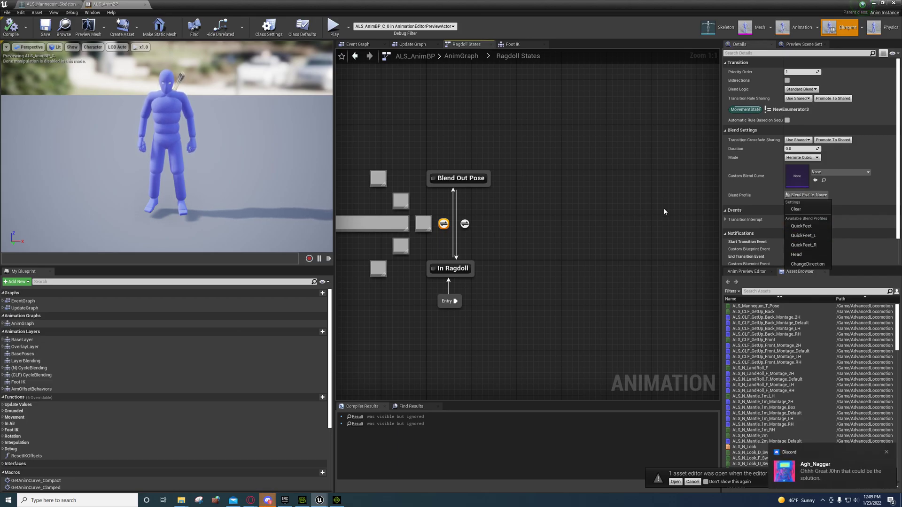
{"action": "mouse_move", "coordinate": [802, 235]}
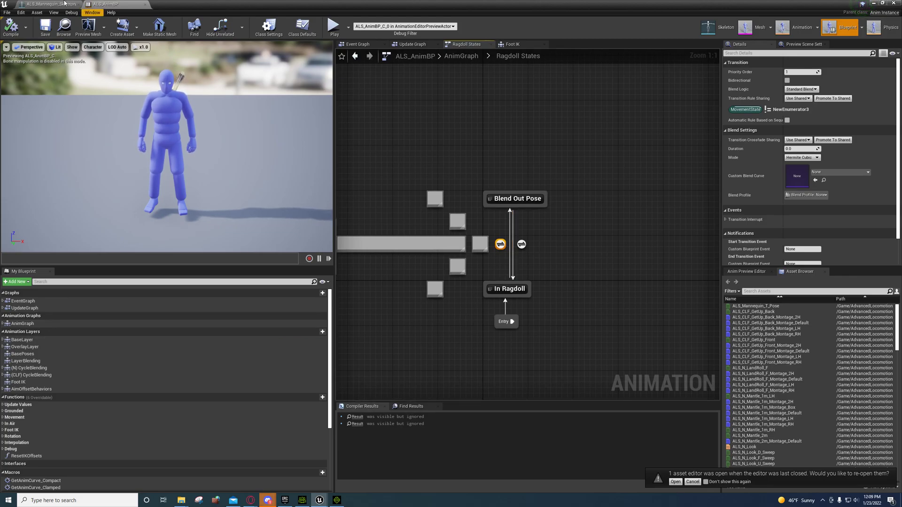
{"action": "left_click", "coordinate": [46, 4]}
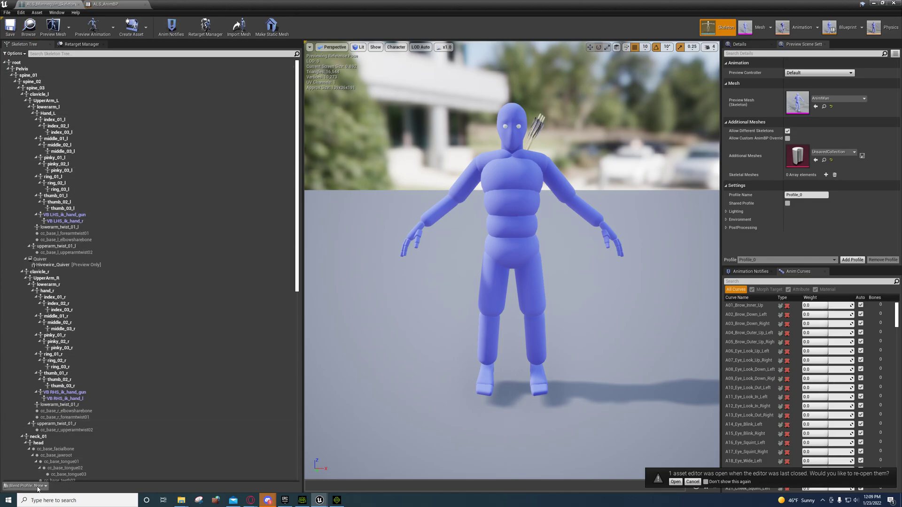
{"action": "left_click", "coordinate": [23, 486]}
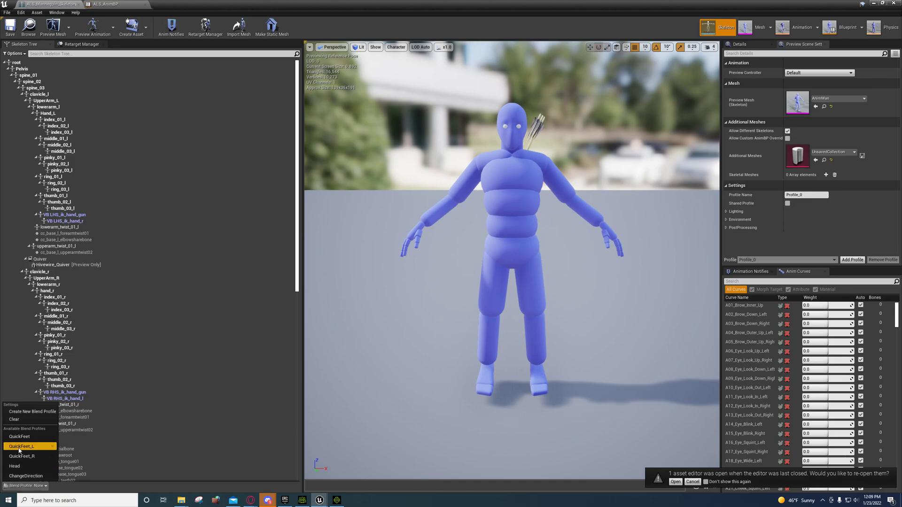
{"action": "left_click", "coordinate": [21, 447]}
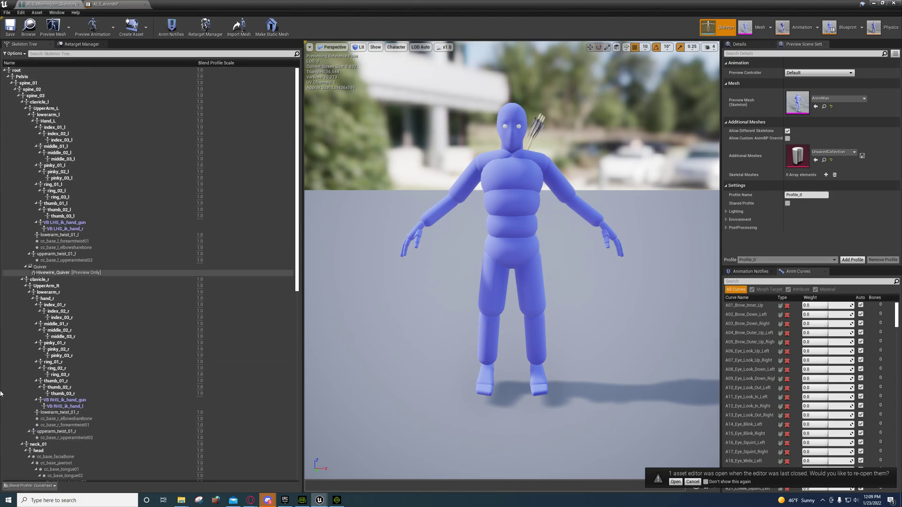
{"action": "left_click", "coordinate": [28, 485]}
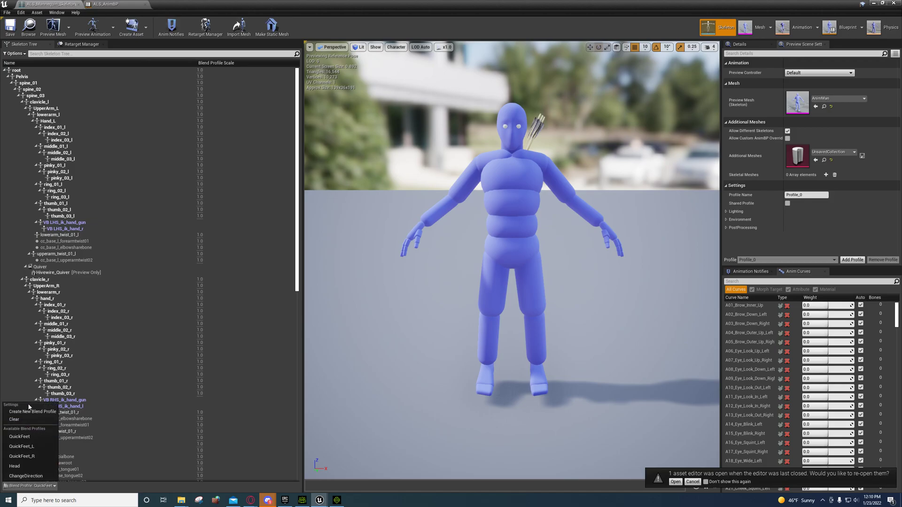
{"action": "mouse_move", "coordinate": [29, 412]}
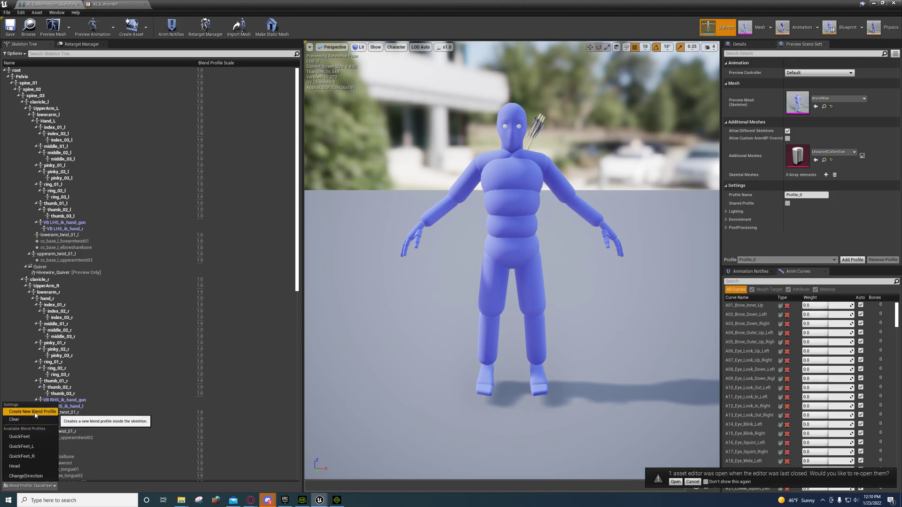
{"action": "mouse_move", "coordinate": [190, 255]}
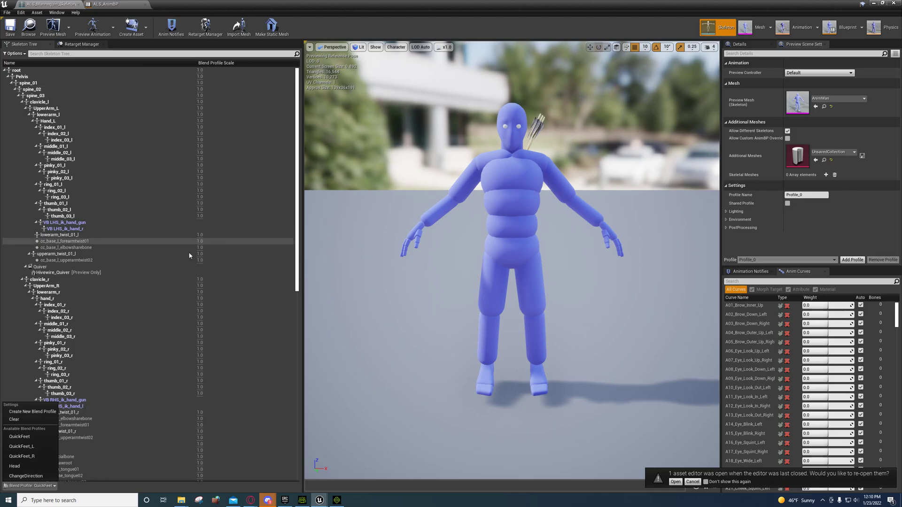
Step: Scroll the skeleton tree down to the thigh, calf and foot bones with 5.0 blend scales
{"action": "scroll", "scroll_direction": "down", "scroll_amount": 3}
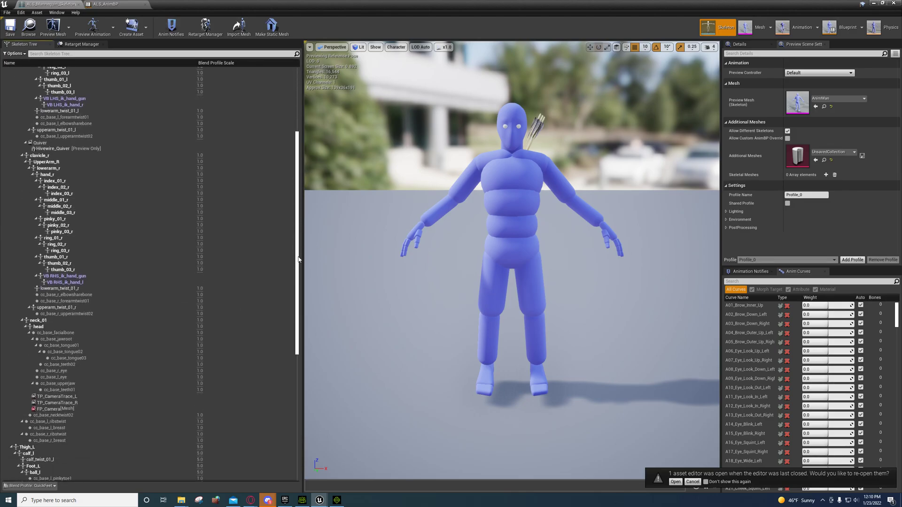
{"action": "scroll", "scroll_direction": "down", "scroll_amount": 3}
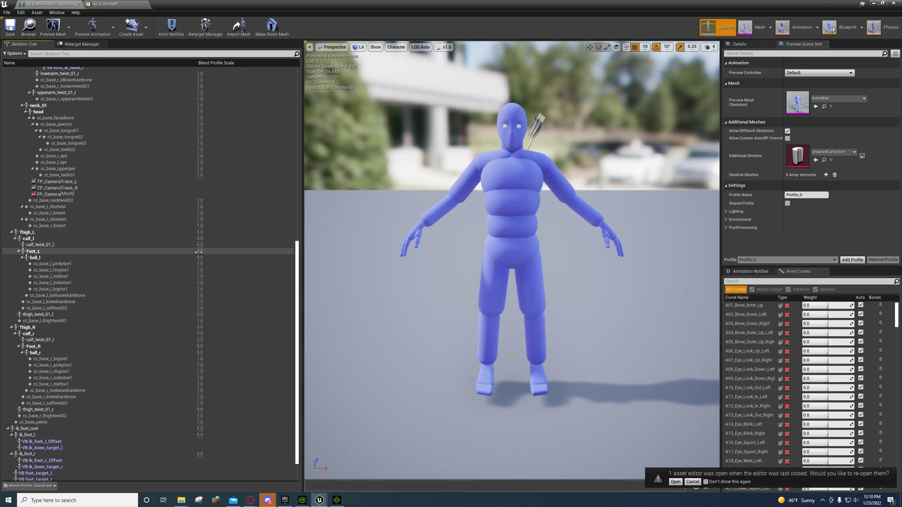
{"action": "scroll", "scroll_direction": "down", "scroll_amount": 3}
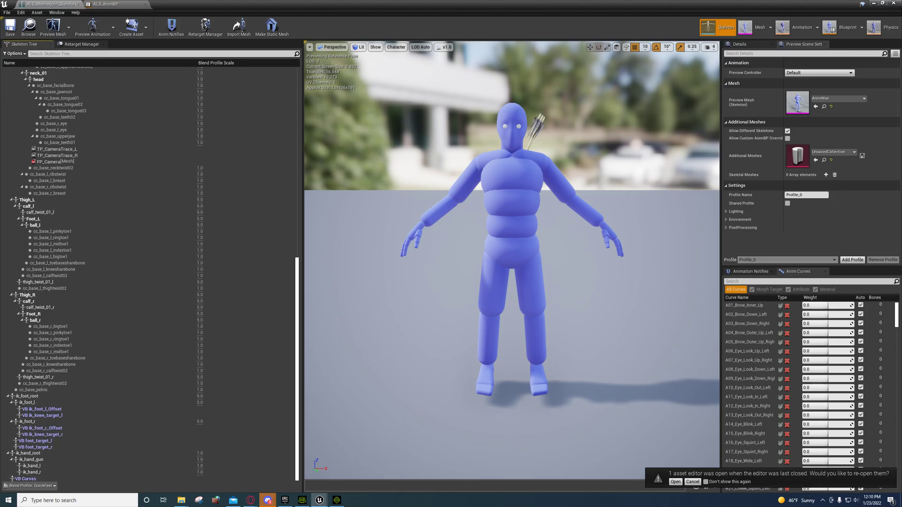
{"action": "left_click", "coordinate": [27, 485]}
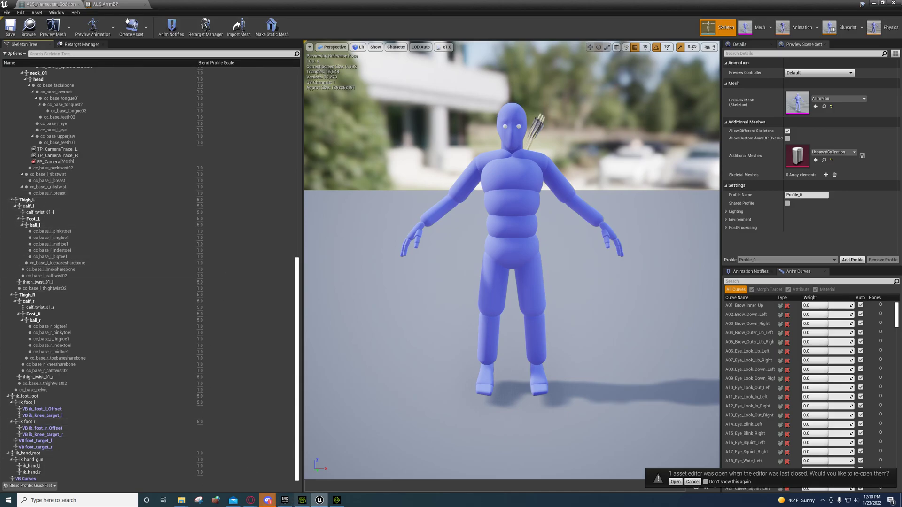
{"action": "mouse_move", "coordinate": [250, 500]}
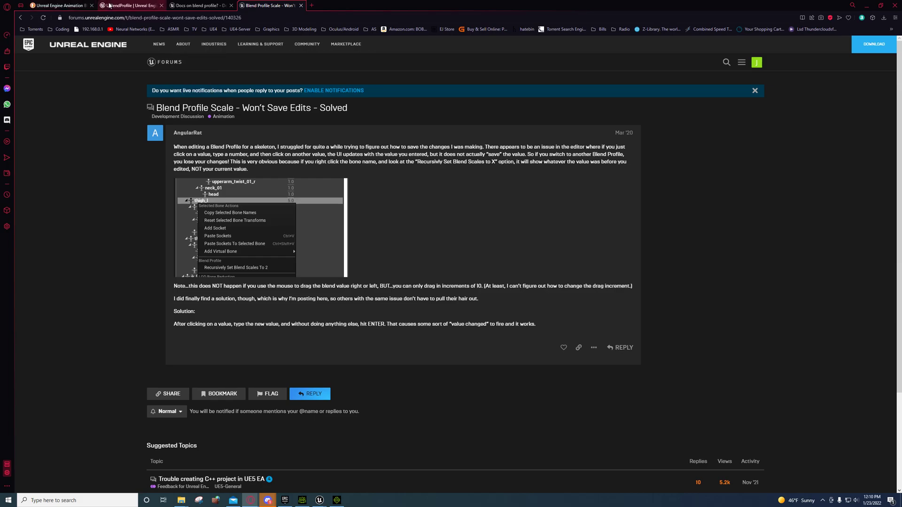
Step: Read the UBlendProfile API page's remarks and blend scale variables in the browser
{"action": "left_click", "coordinate": [131, 6]}
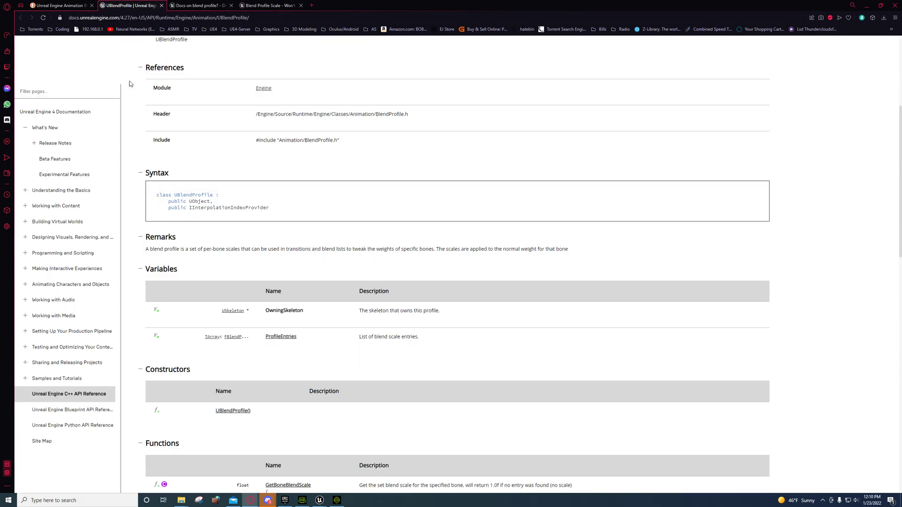
{"action": "left_click", "coordinate": [57, 5]}
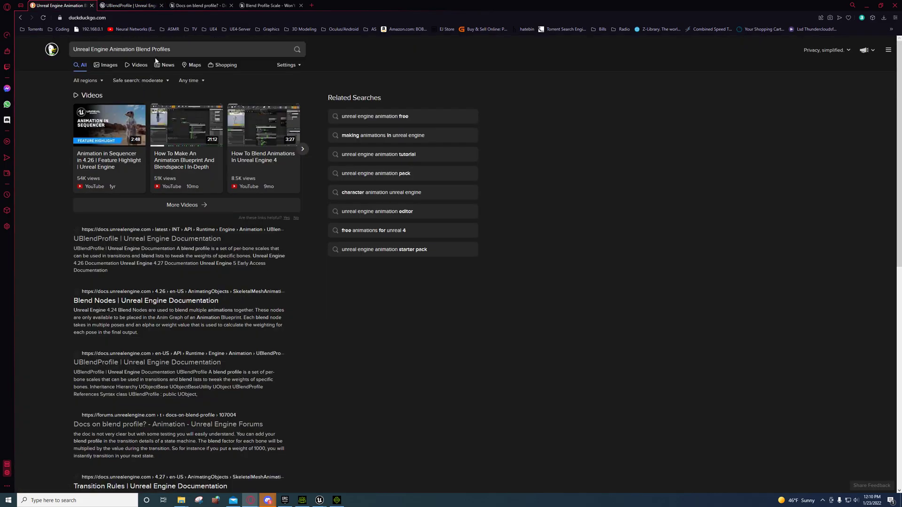
{"action": "mouse_move", "coordinate": [118, 197]}
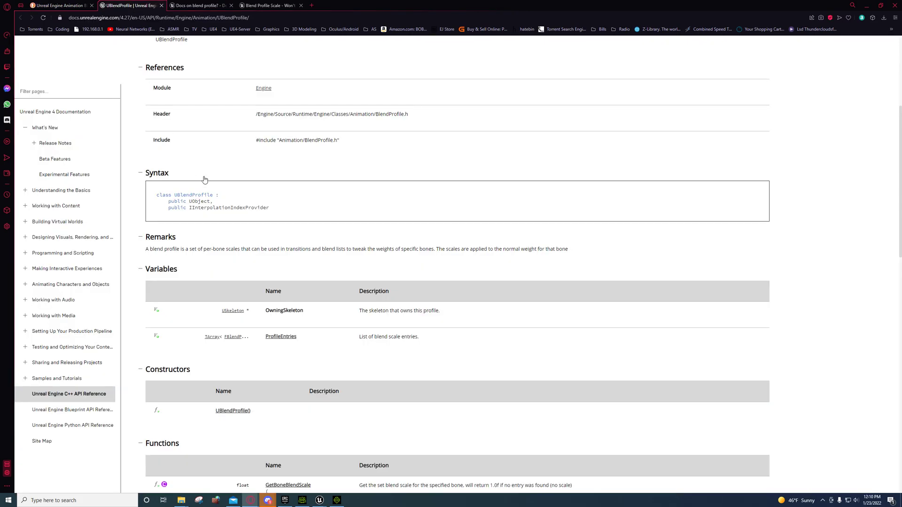
{"action": "scroll", "scroll_direction": "up", "scroll_amount": 3}
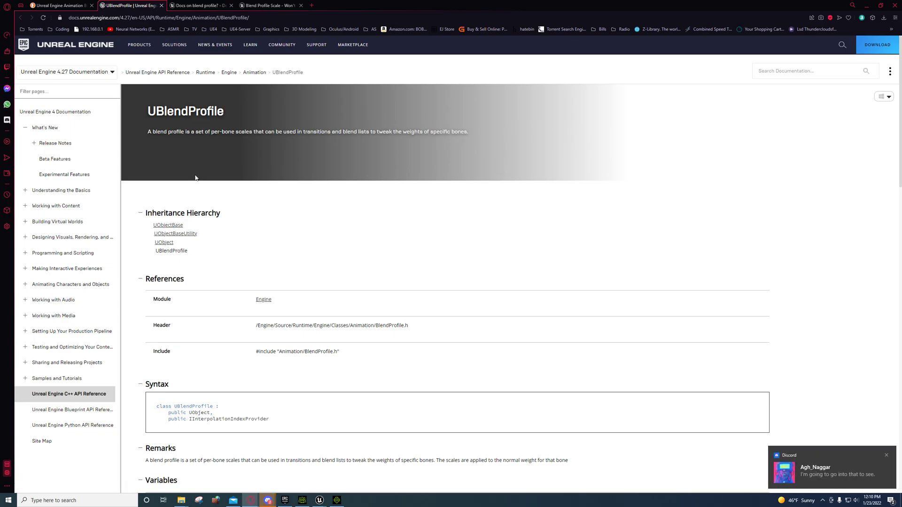
{"action": "scroll", "scroll_direction": "down", "scroll_amount": 3}
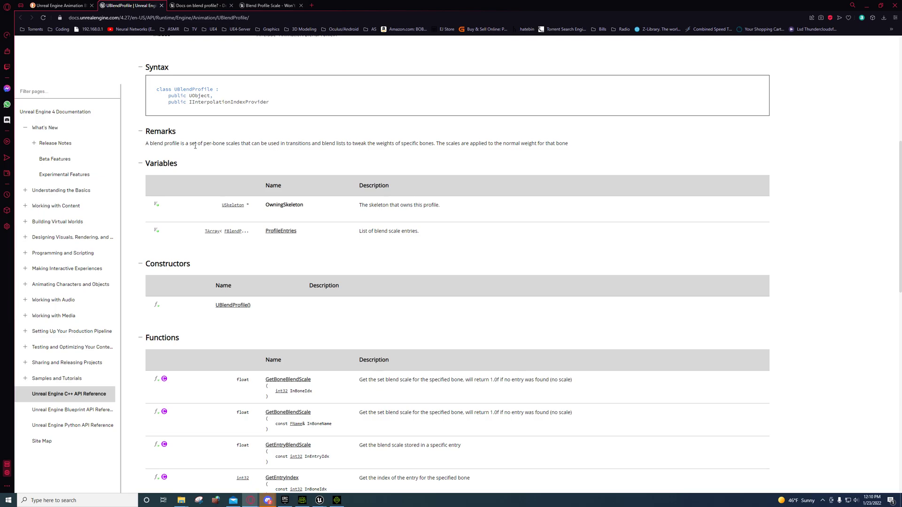
{"action": "mouse_move", "coordinate": [391, 145]}
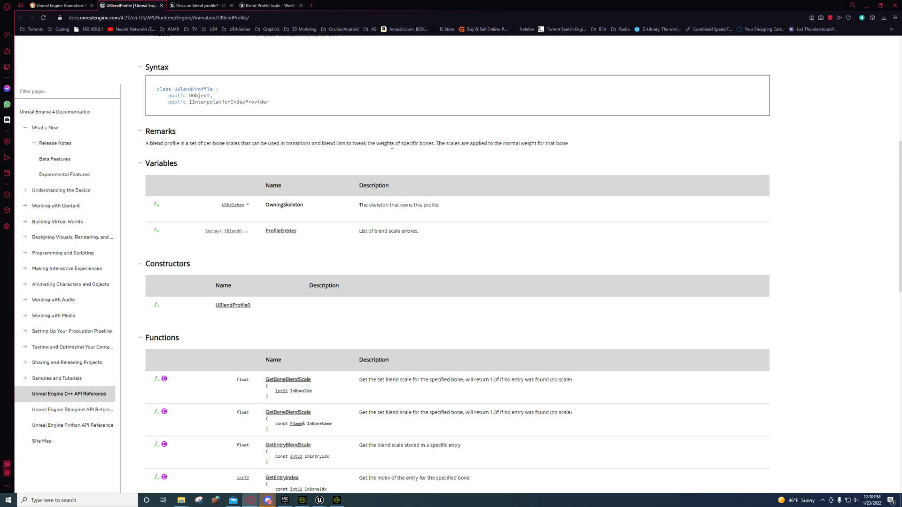
{"action": "mouse_move", "coordinate": [415, 153]}
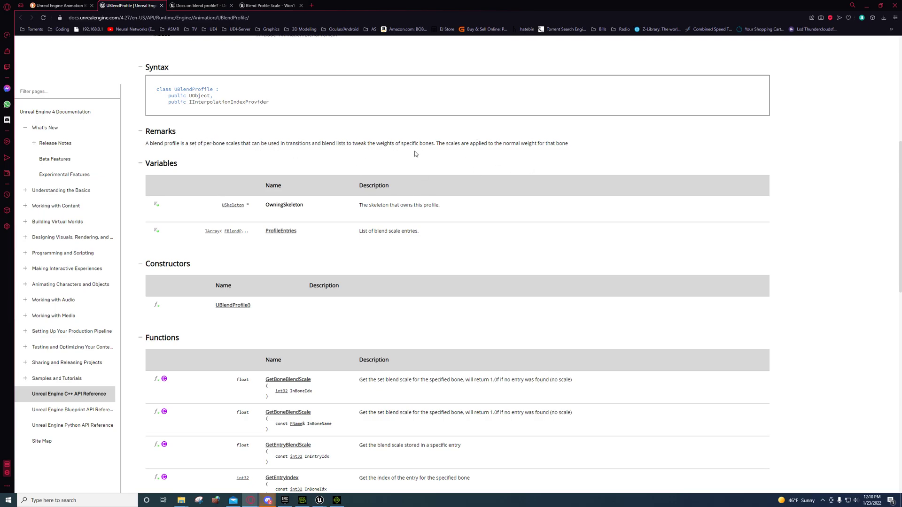
{"action": "mouse_move", "coordinate": [364, 158]}
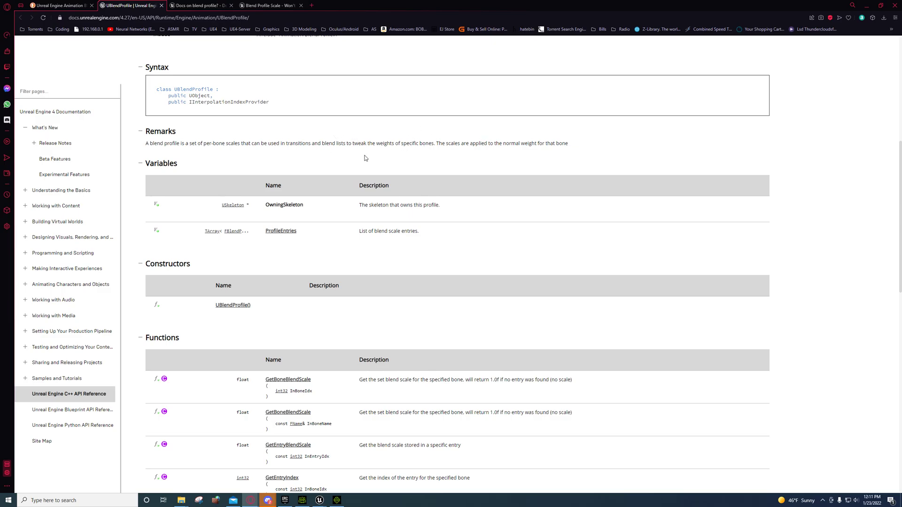
{"action": "mouse_move", "coordinate": [241, 146]}
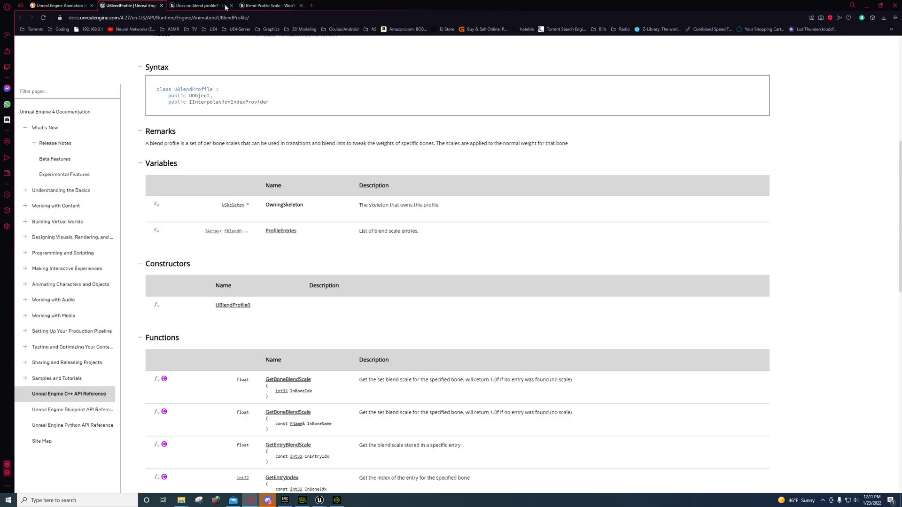
Step: Move from the 'Docs on blend profile?' thread to the solved 'Blend Profile Scale - Won't Save Edits' thread
{"action": "left_click", "coordinate": [199, 6]}
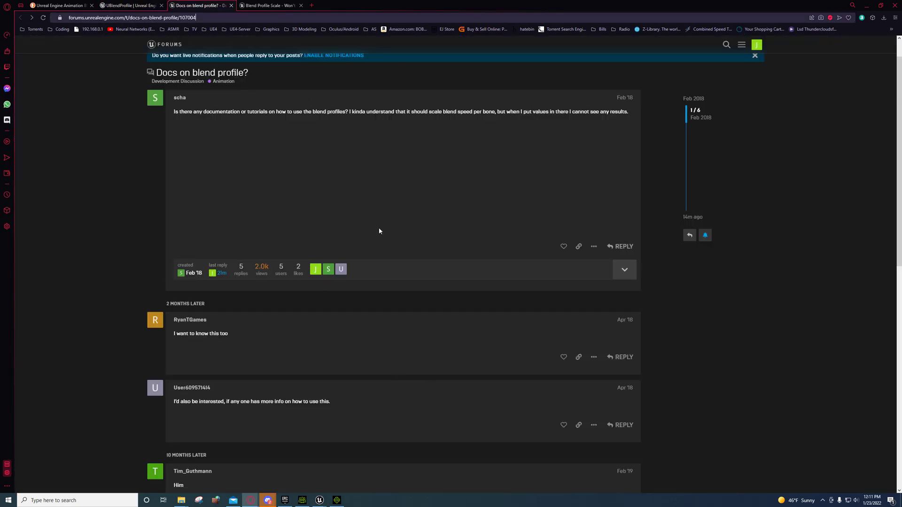
{"action": "mouse_move", "coordinate": [348, 148]}
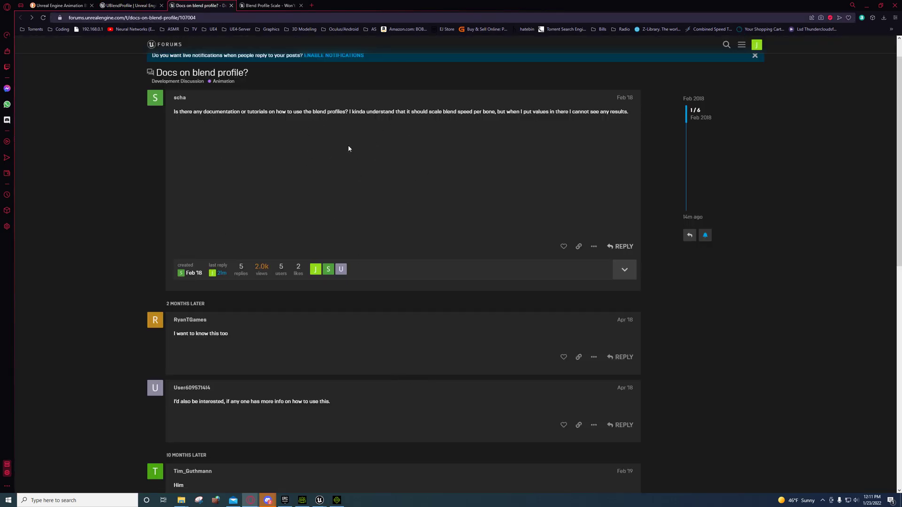
{"action": "mouse_move", "coordinate": [258, 118]}
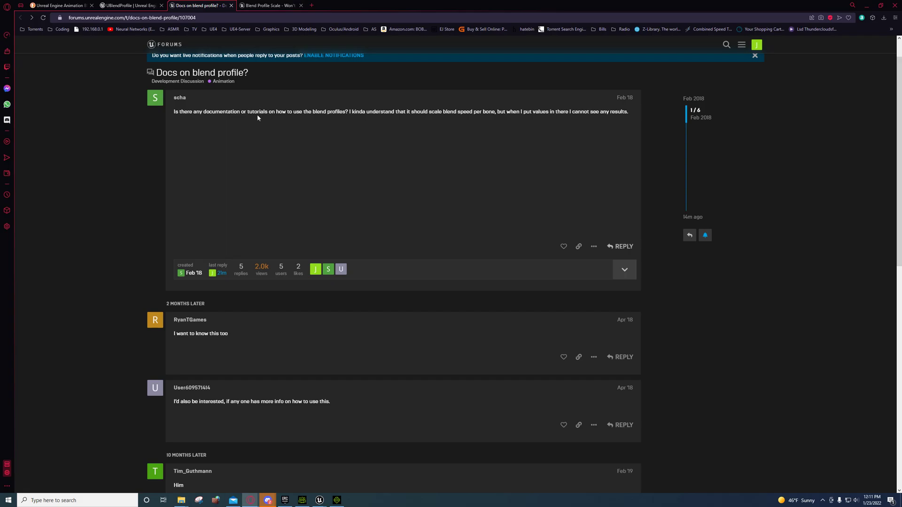
{"action": "mouse_move", "coordinate": [265, 6]}
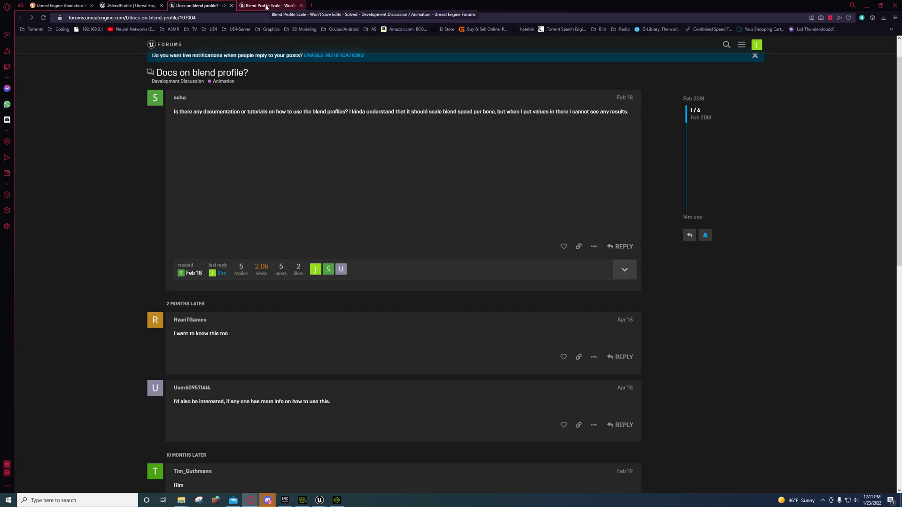
{"action": "left_click", "coordinate": [269, 6]}
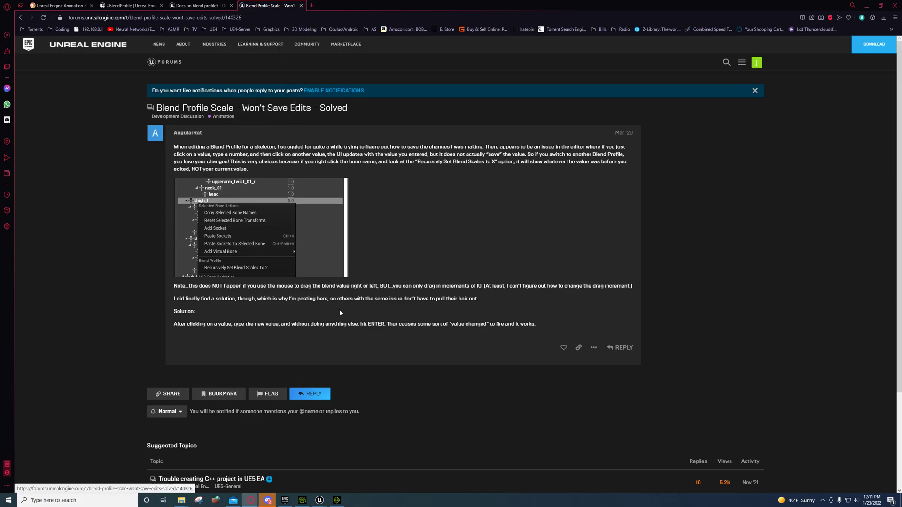
{"action": "mouse_move", "coordinate": [221, 210]}
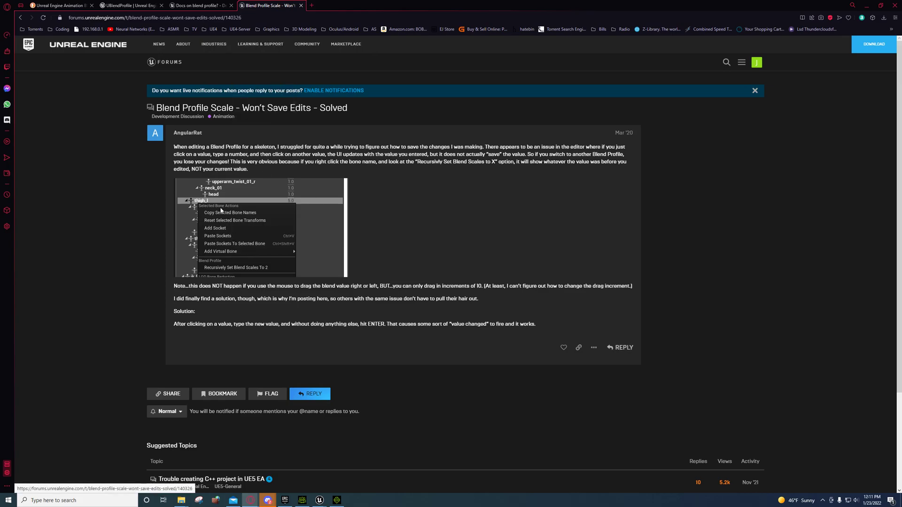
{"action": "mouse_move", "coordinate": [273, 253]}
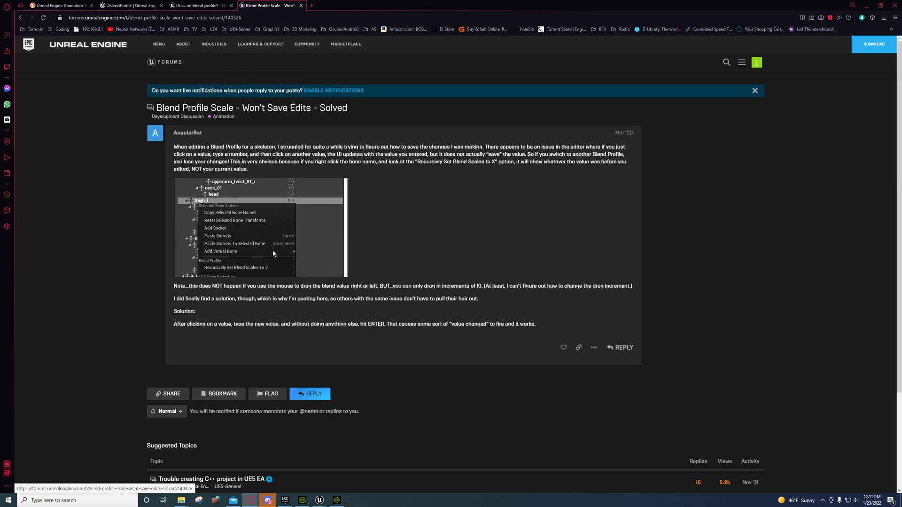
{"action": "mouse_move", "coordinate": [234, 137]}
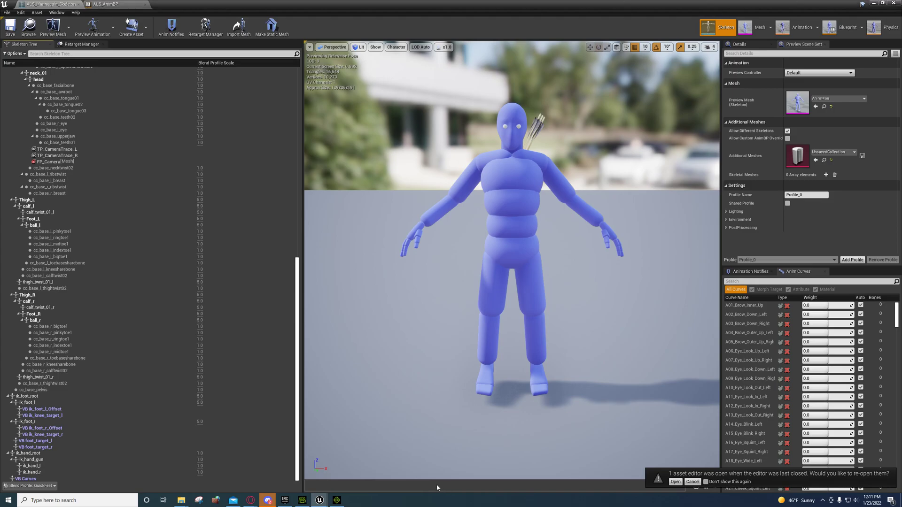
Step: Reopen the blend profile list showing QuickFeet, QuickFeet_L, QuickFeet_R, Head and ChangeDirection
{"action": "left_click", "coordinate": [30, 486]}
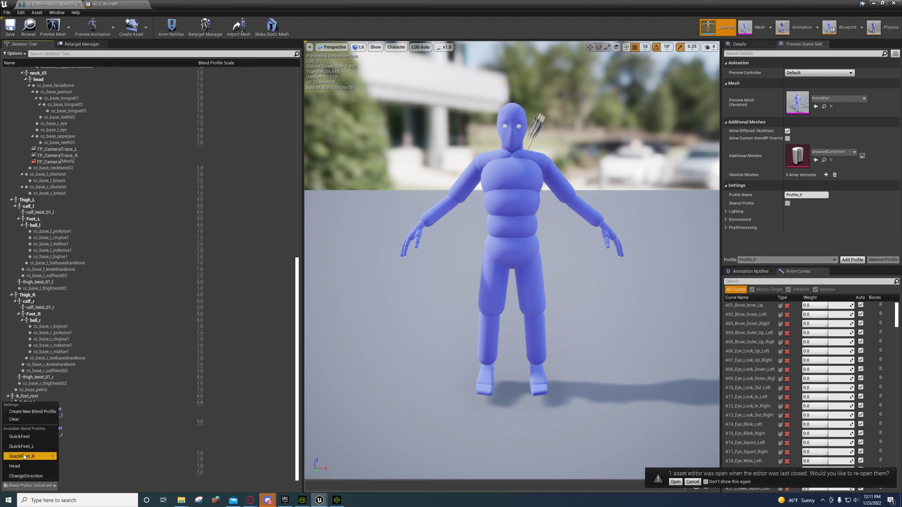
{"action": "mouse_move", "coordinate": [22, 457]}
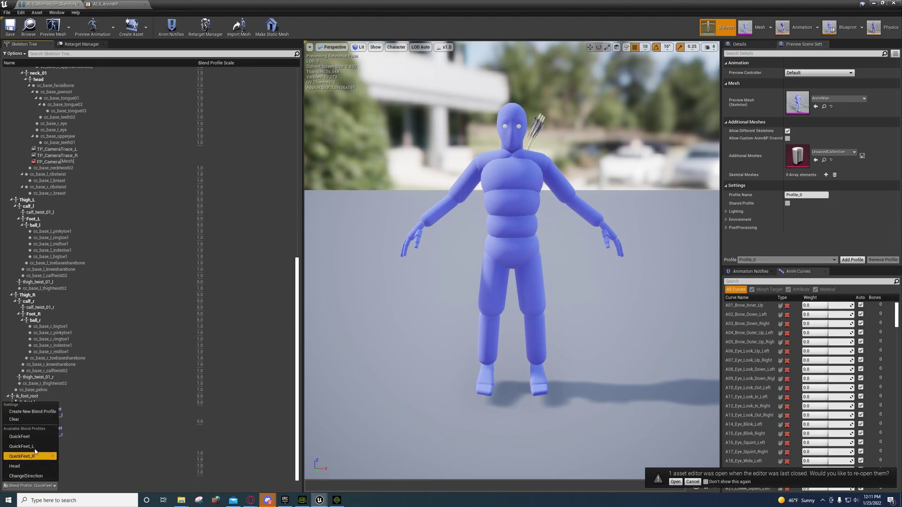